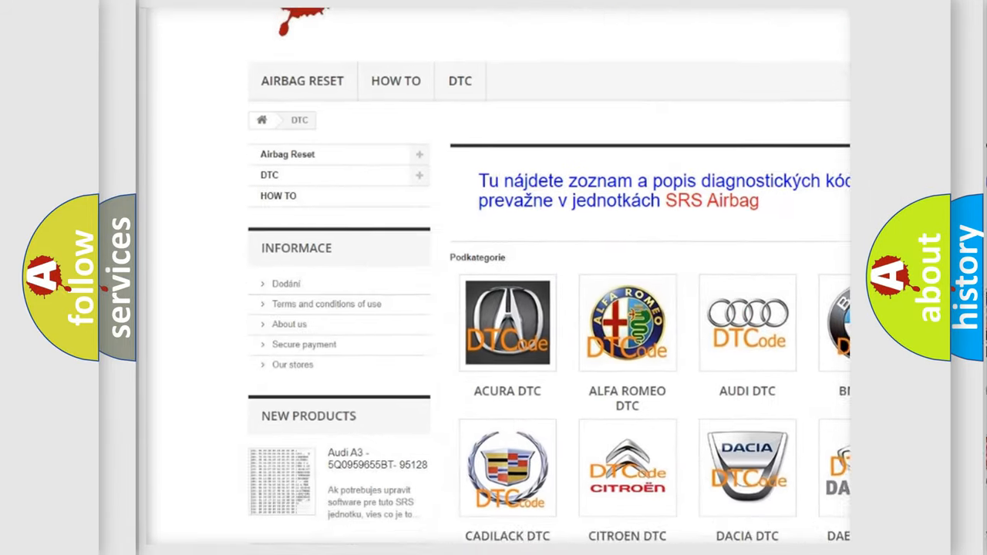
pyautogui.scroll(-3)
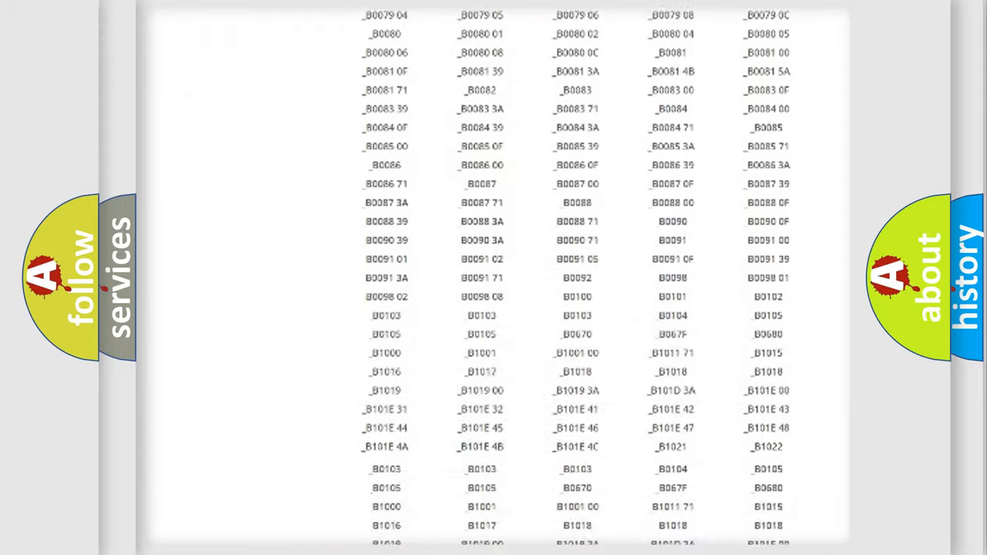
pyautogui.scroll(3)
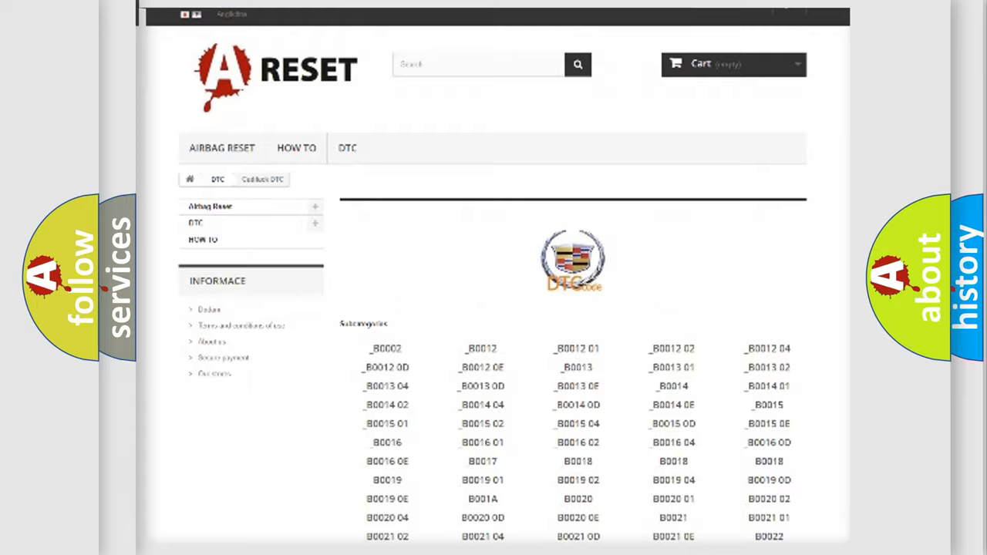